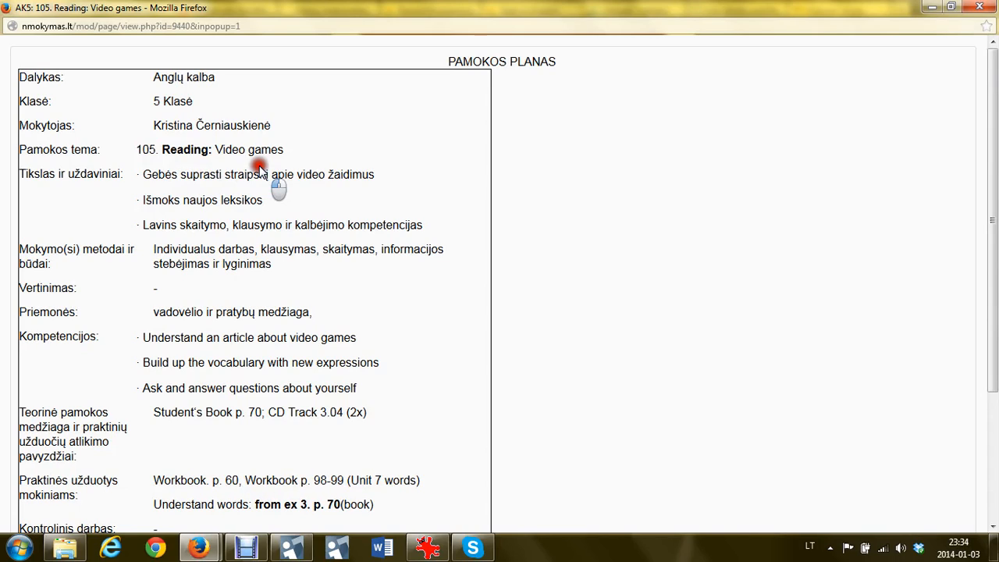
mouse_move(168, 340)
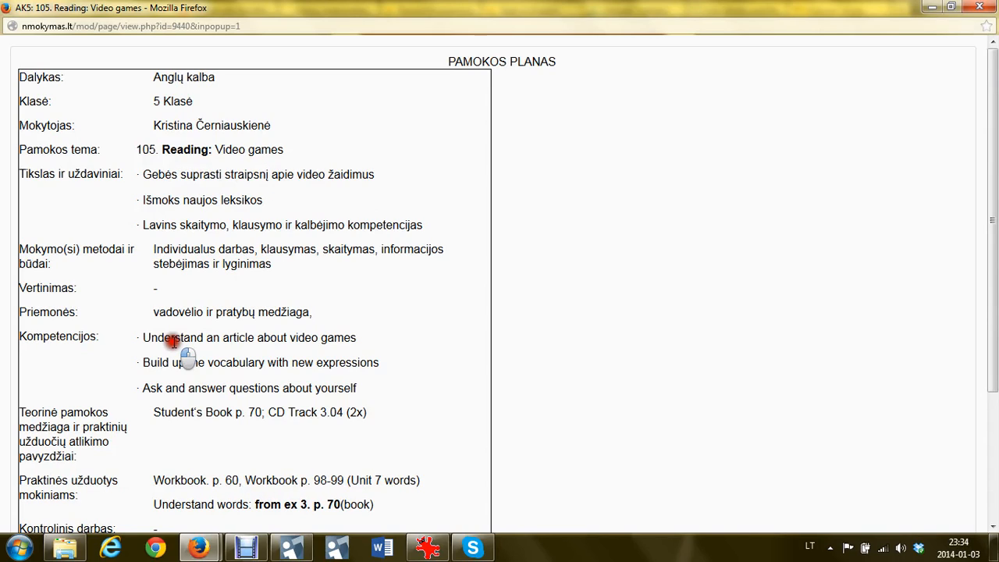
mouse_move(229, 349)
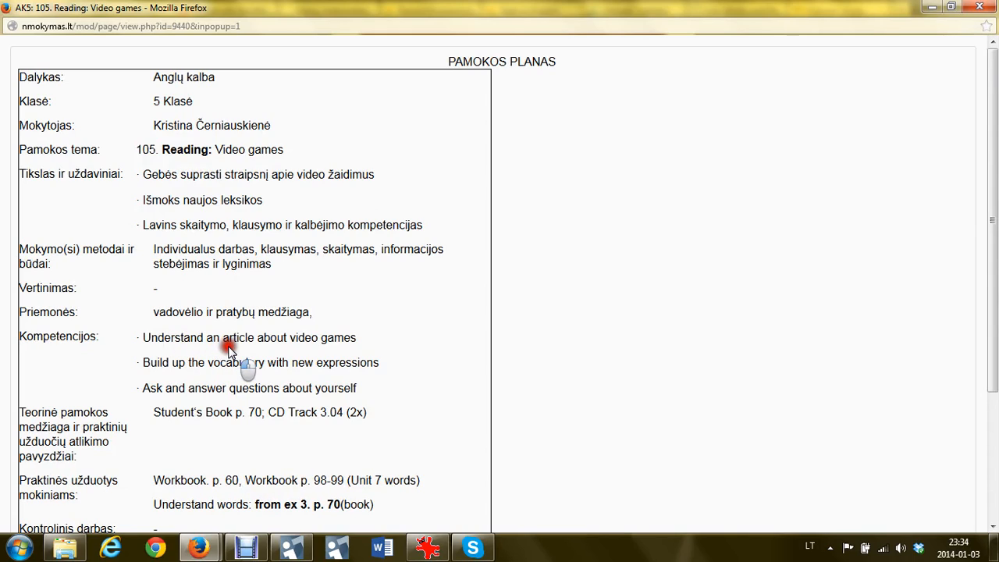
mouse_move(213, 379)
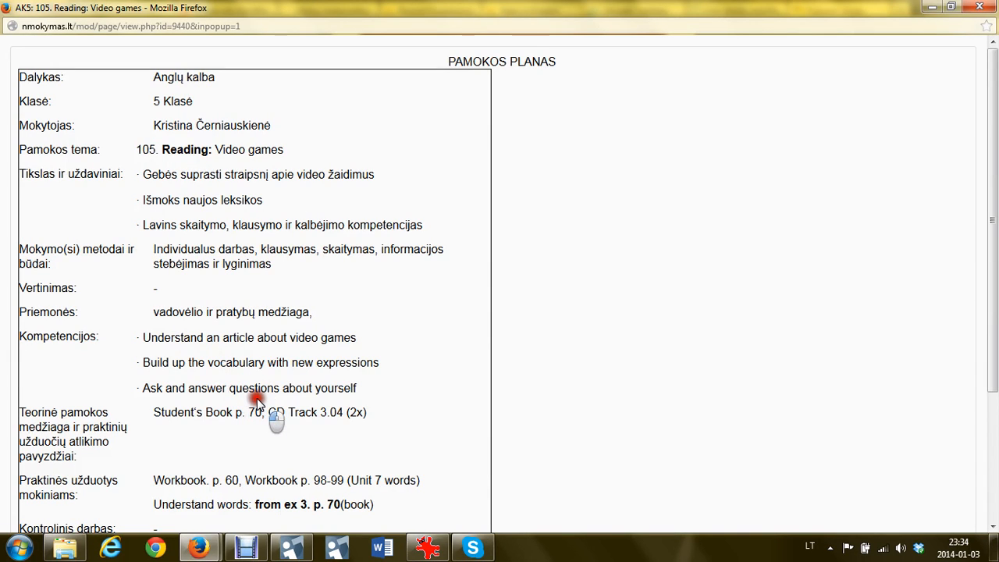
mouse_move(262, 424)
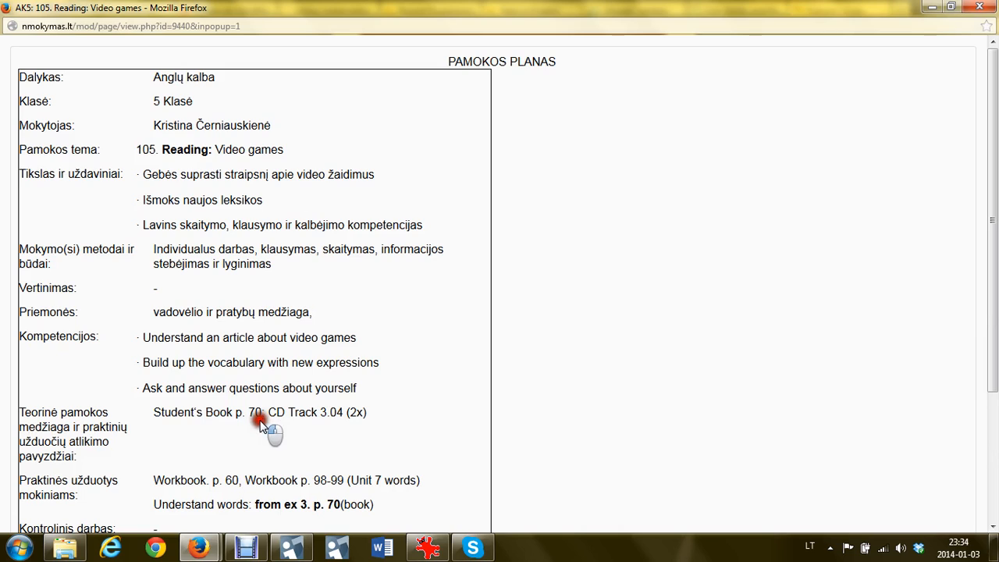
mouse_move(245, 489)
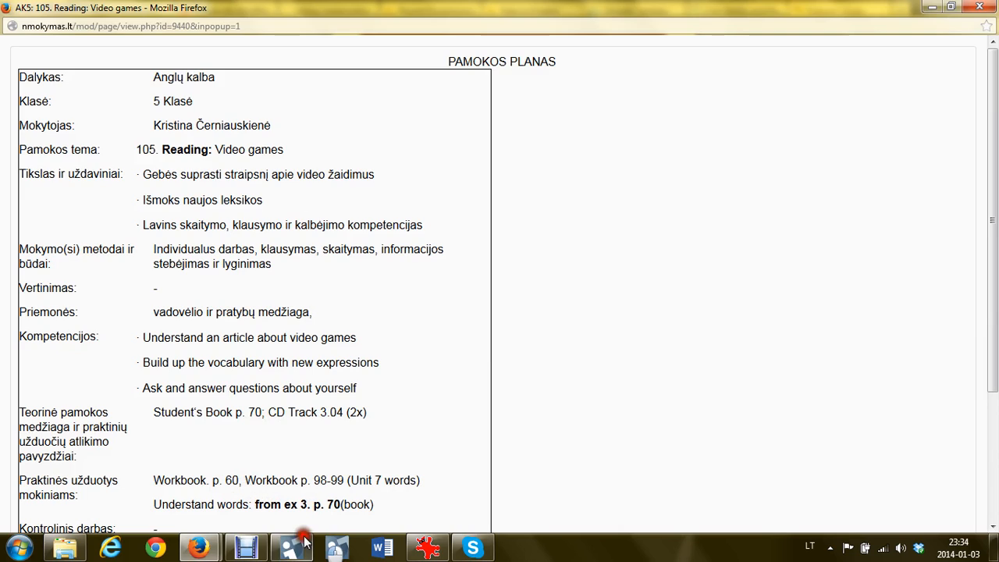
Switch to English Plus iTools showing Student's Book page 70, 'Game on!'
click(288, 546)
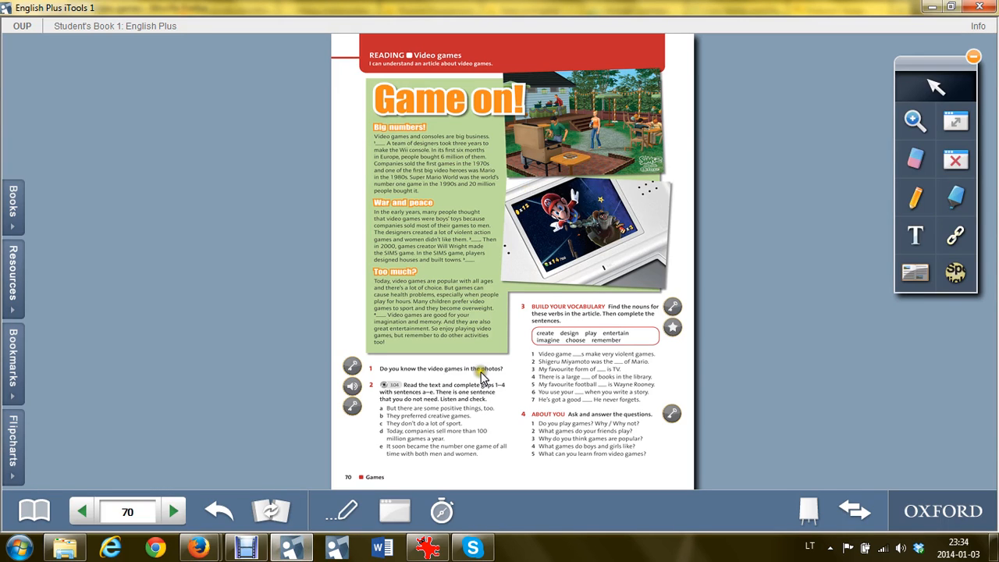
mouse_move(576, 156)
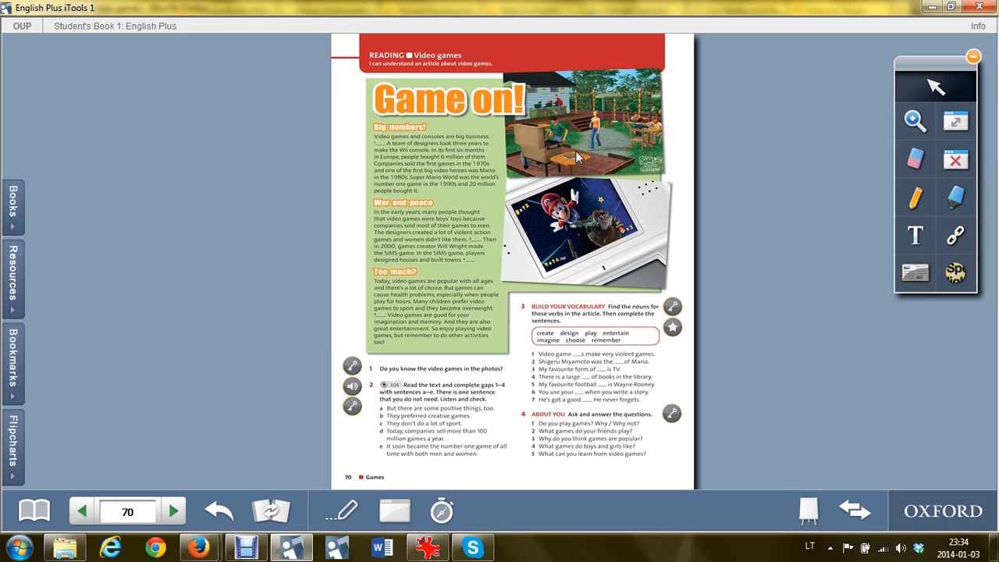
mouse_move(570, 280)
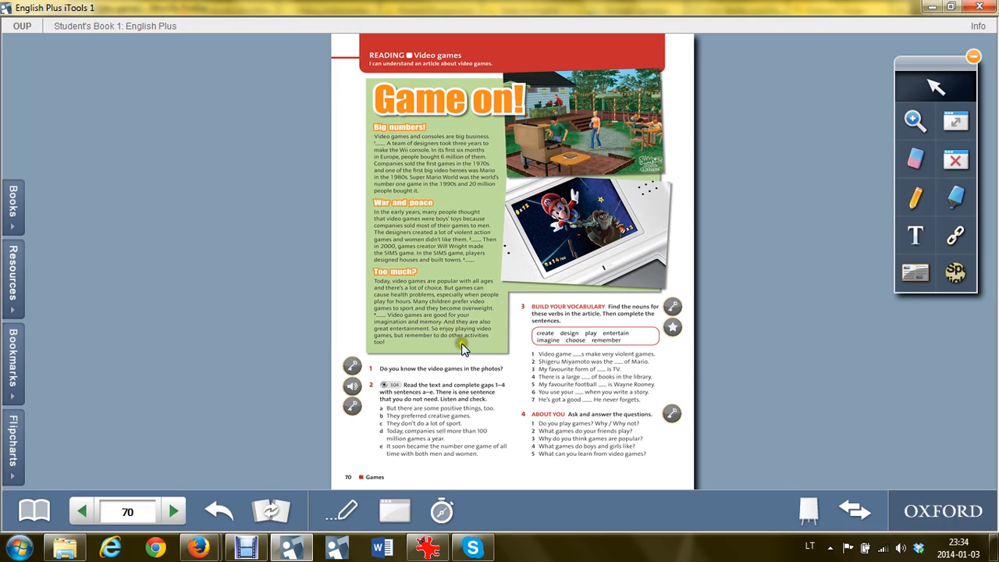
mouse_move(441, 399)
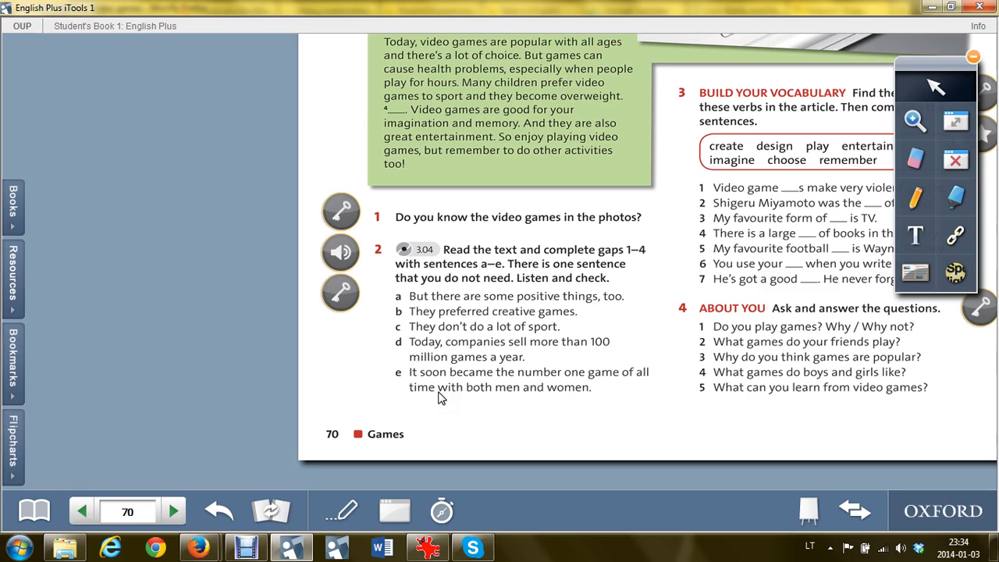
mouse_move(584, 279)
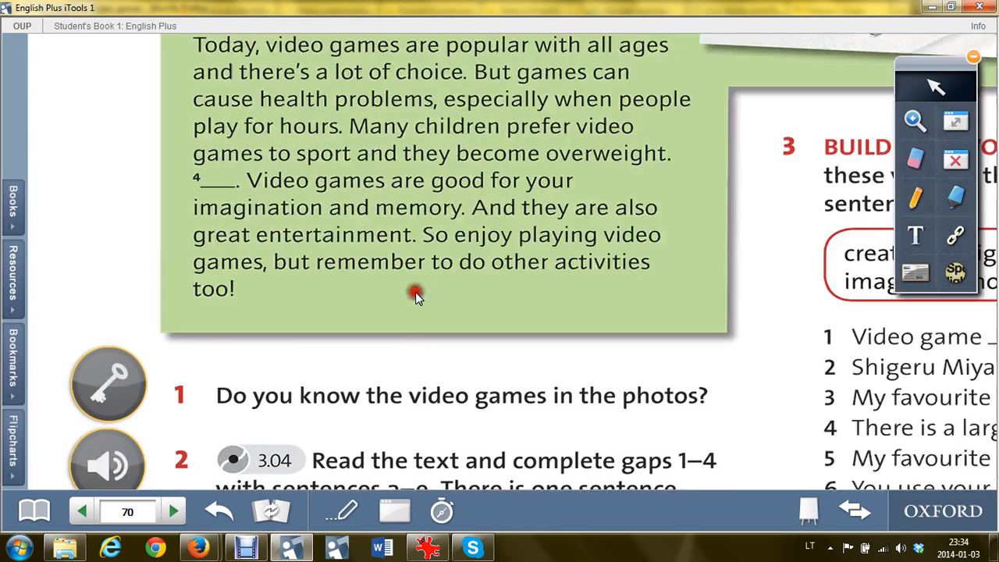
Scroll down page 70 to exercise 2 with gaps 1–4, sentences a–e and track 3.04
scroll(down, 3)
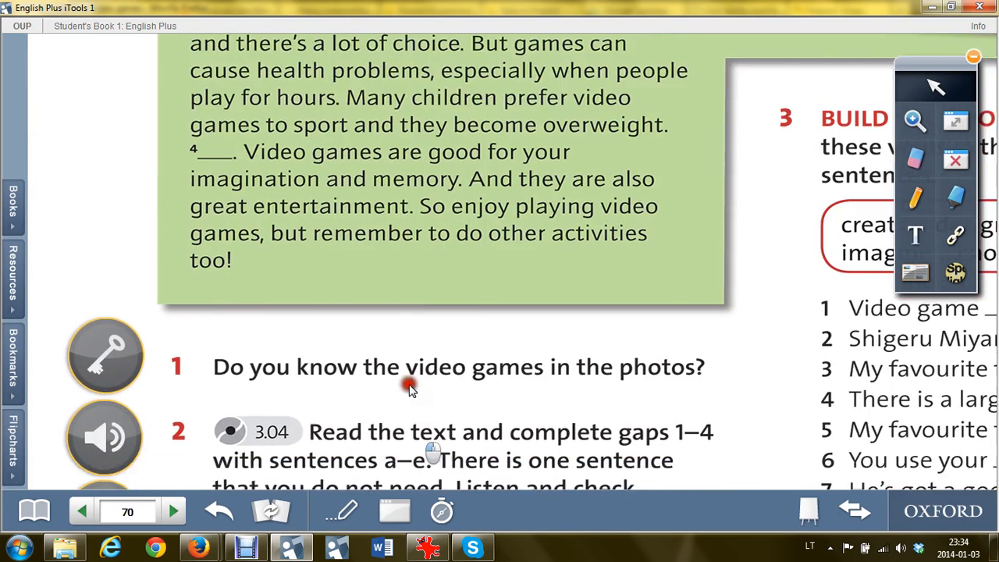
scroll(down, 3)
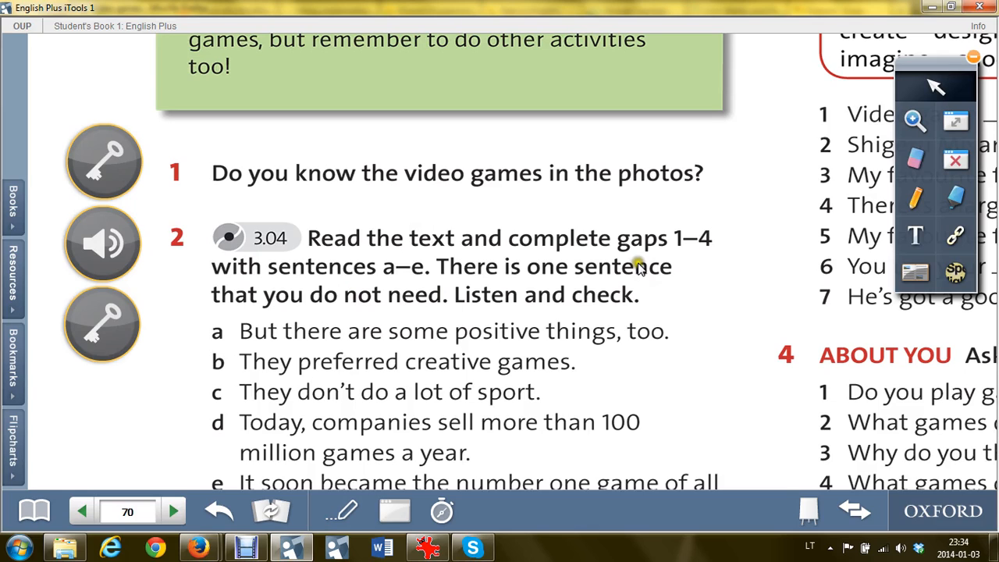
mouse_move(422, 316)
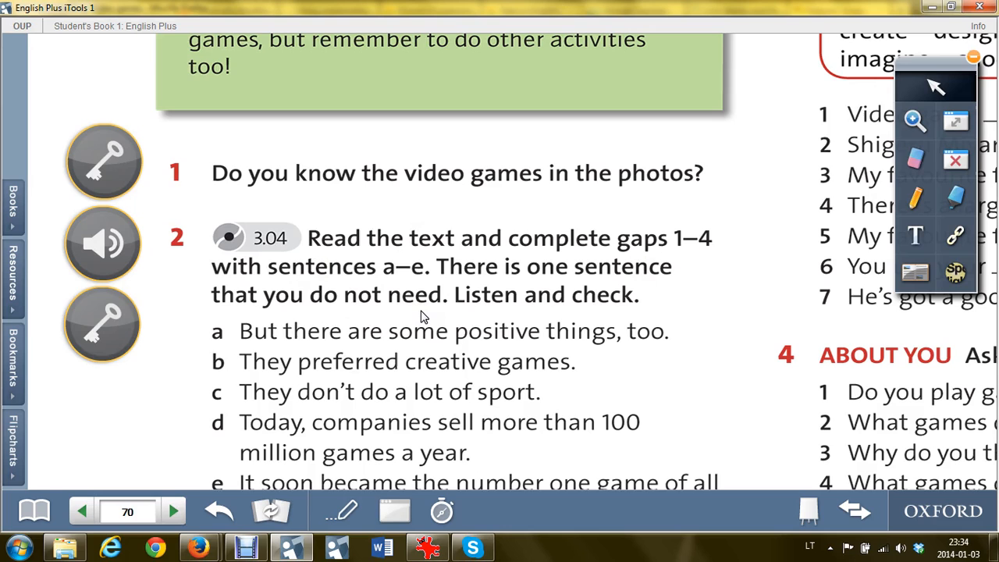
mouse_move(849, 190)
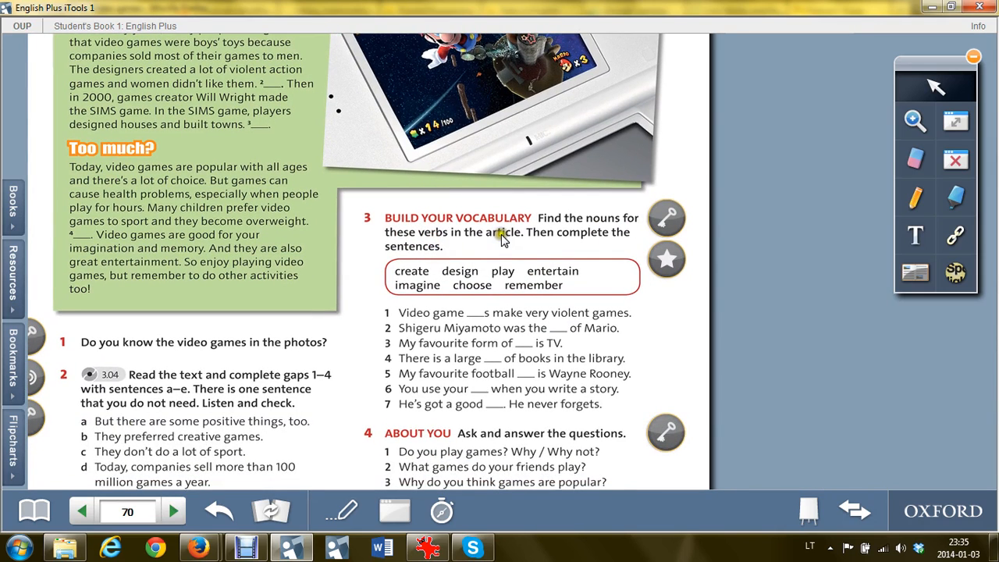
mouse_move(571, 238)
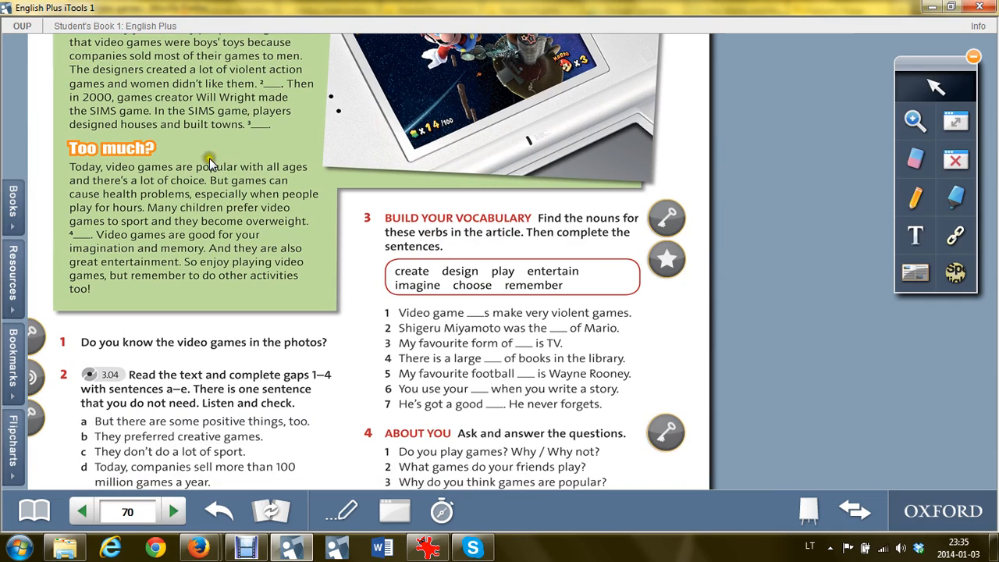
mouse_move(439, 263)
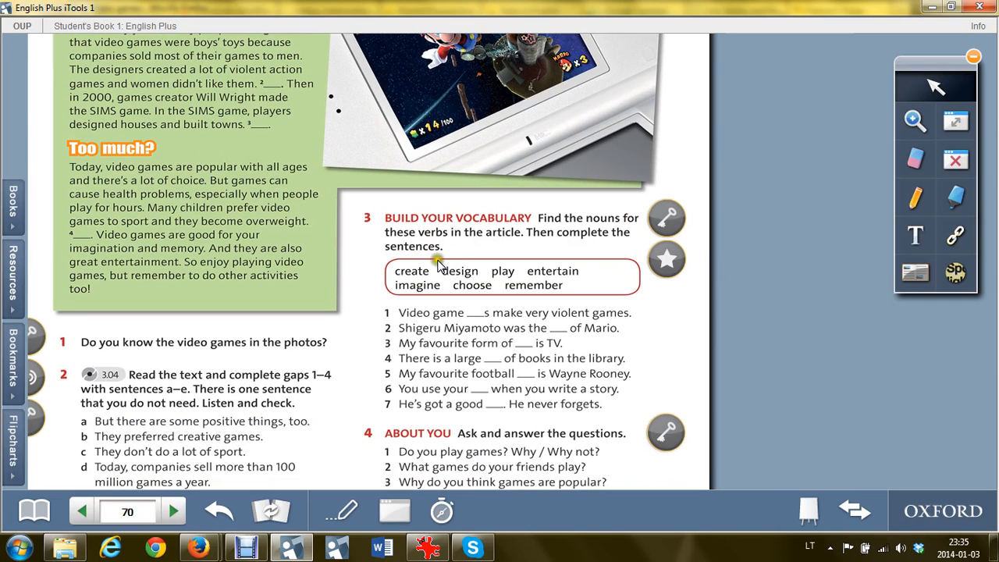
mouse_move(515, 328)
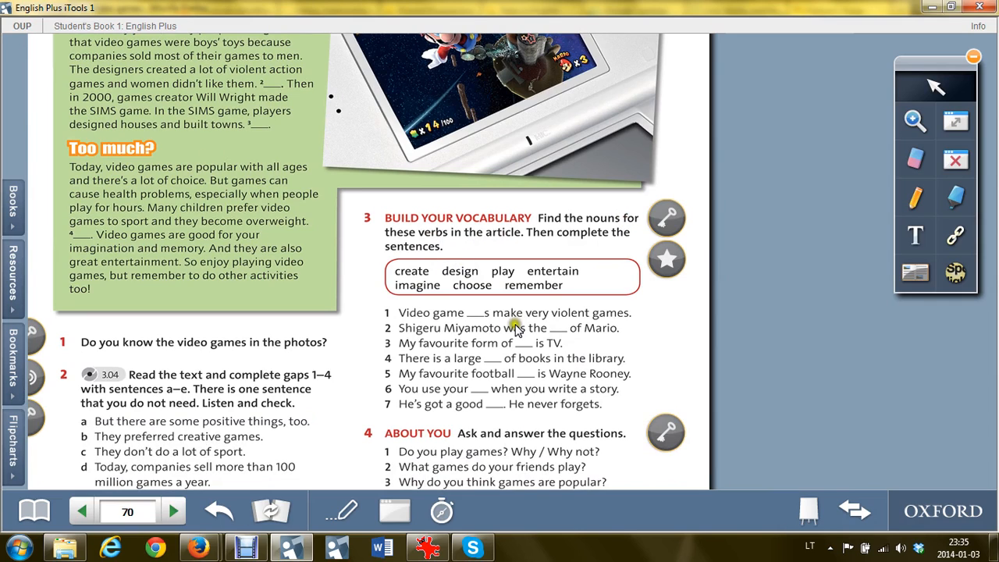